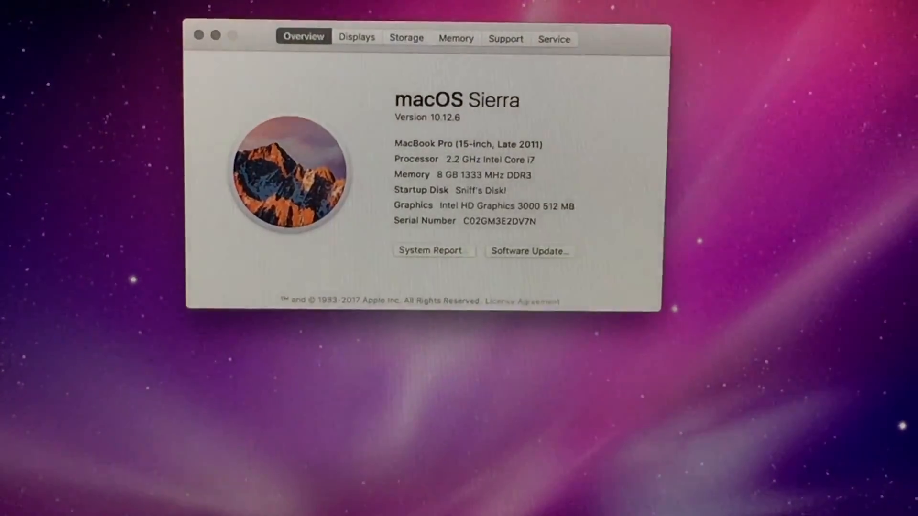
Show the Memory details: 8 GB installed as two 4 GB modules, both slots in use
click(456, 38)
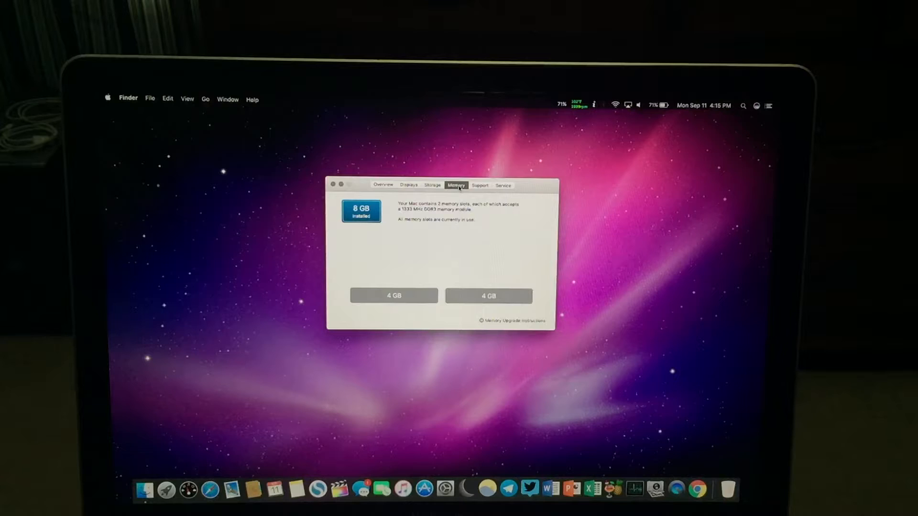
click(341, 185)
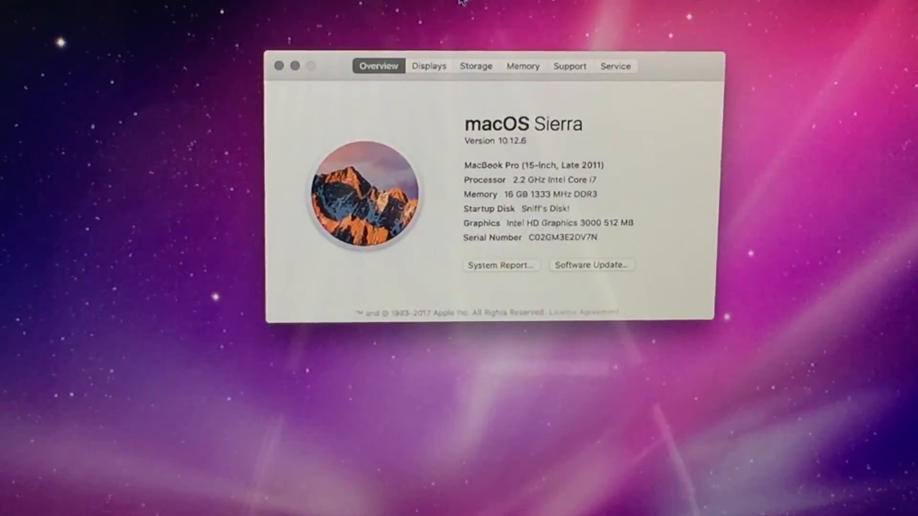
Show the Memory details confirming 16 GB installed as two 8 GB modules
click(522, 66)
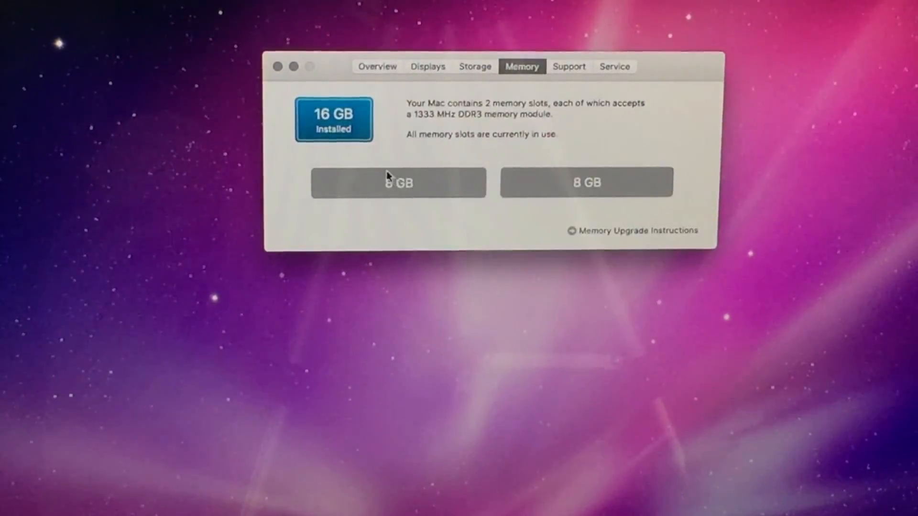
mouse_move(305, 116)
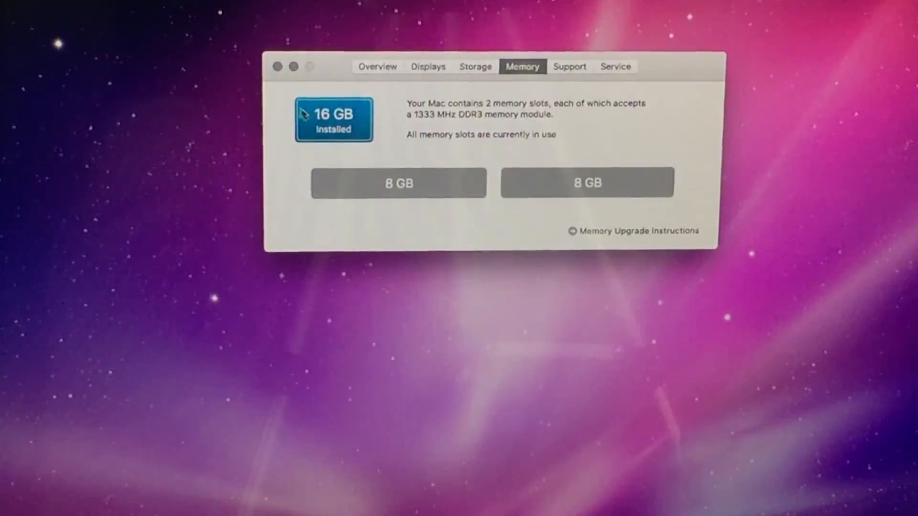